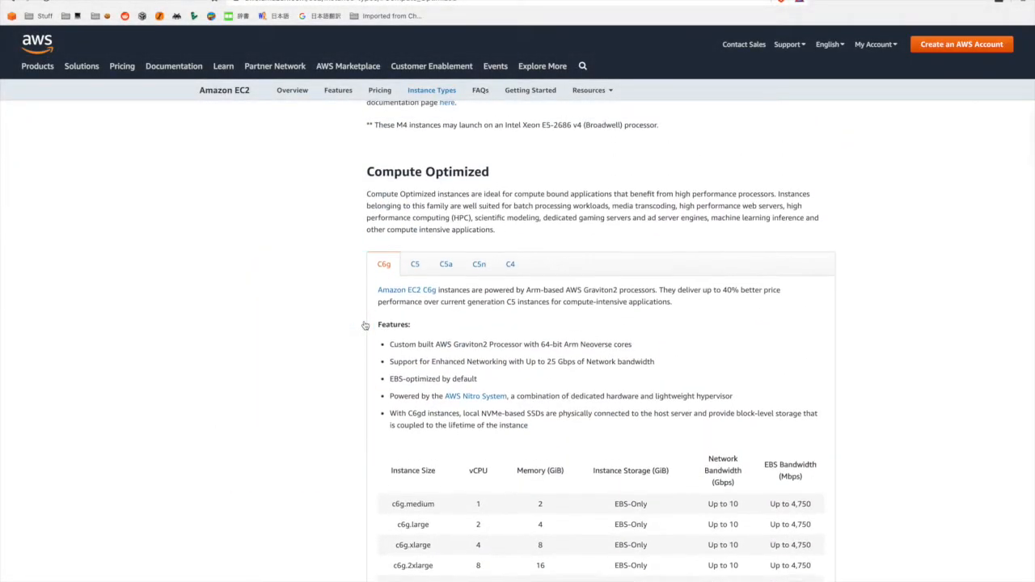
# Scroll past the Compute Optimized instance tables down to the Memory Optimized R6g table
pyautogui.scroll(-3)
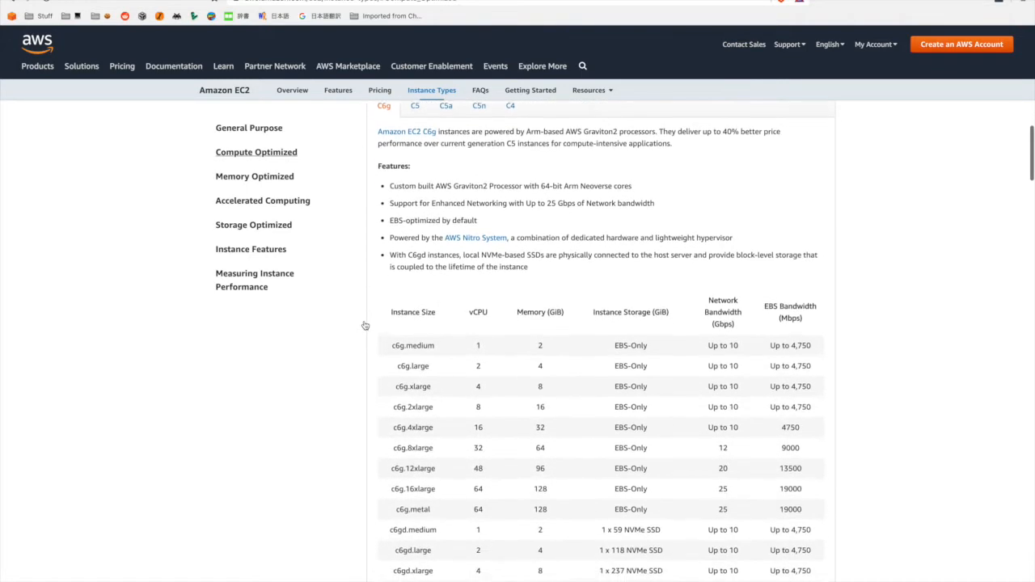
pyautogui.scroll(-3)
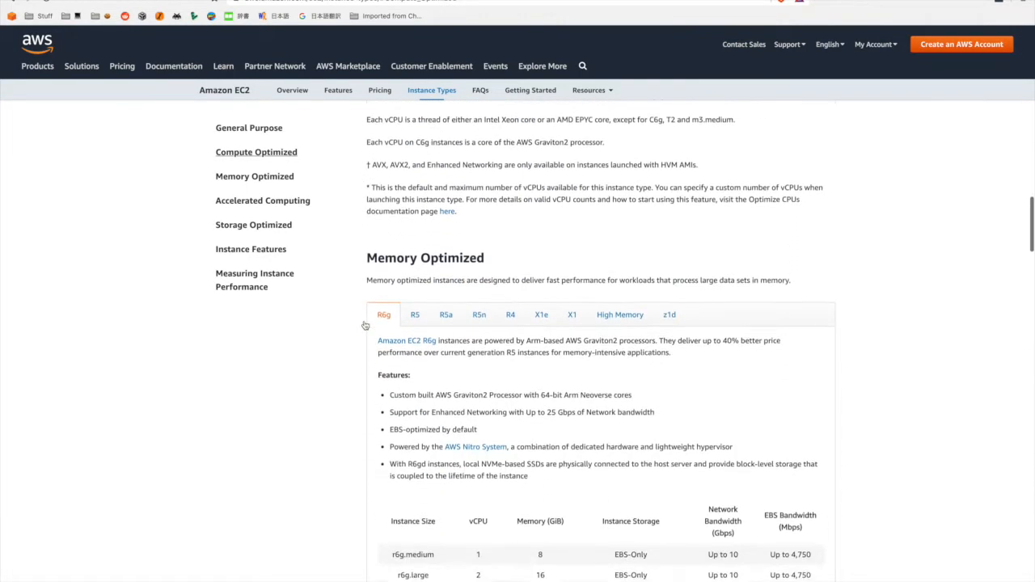
pyautogui.scroll(-3)
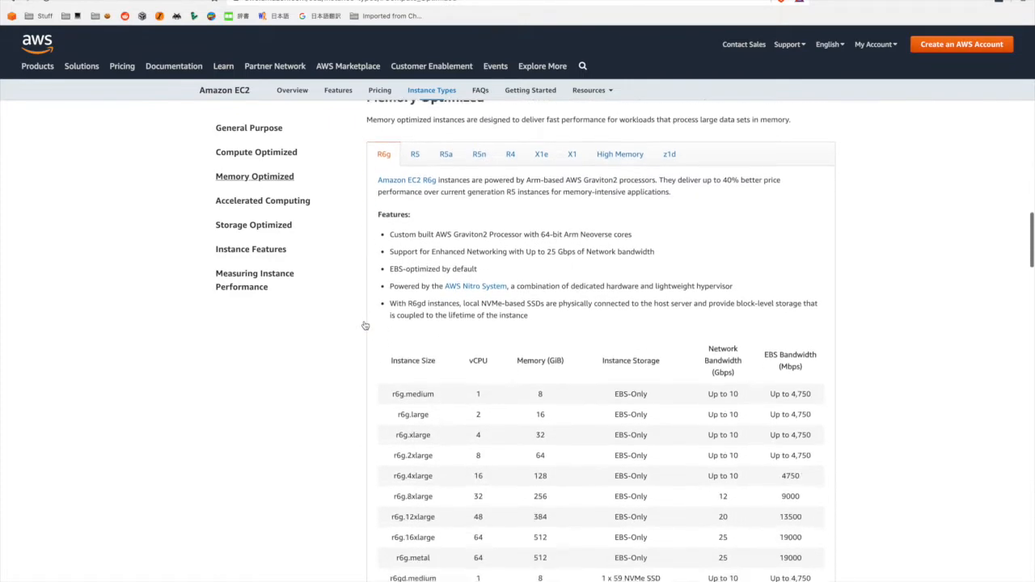
pyautogui.scroll(-3)
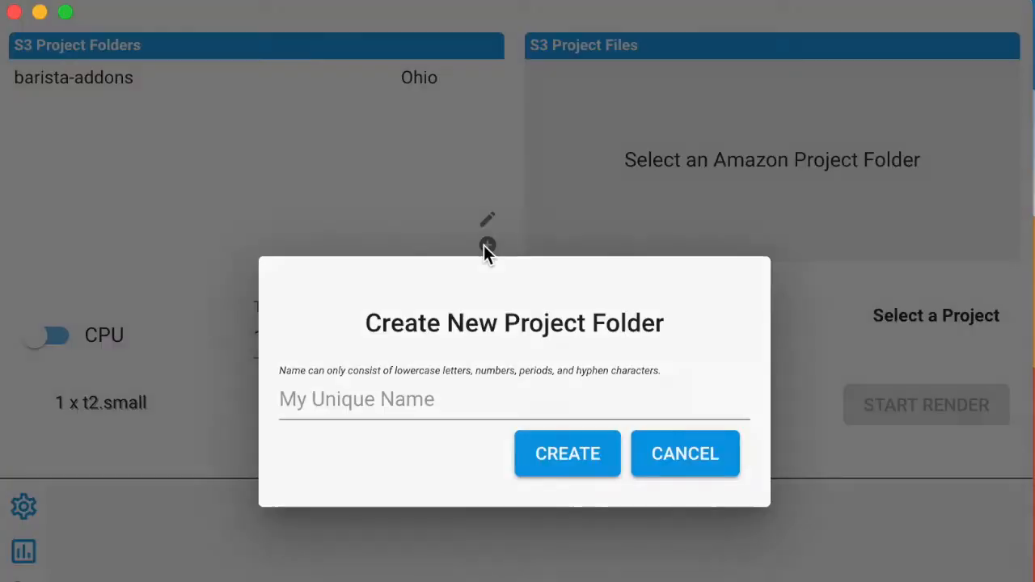
# Add the barista-test-render folder, upload antest.blend into it, and pick the Cycles render engine
pyautogui.click(685, 453)
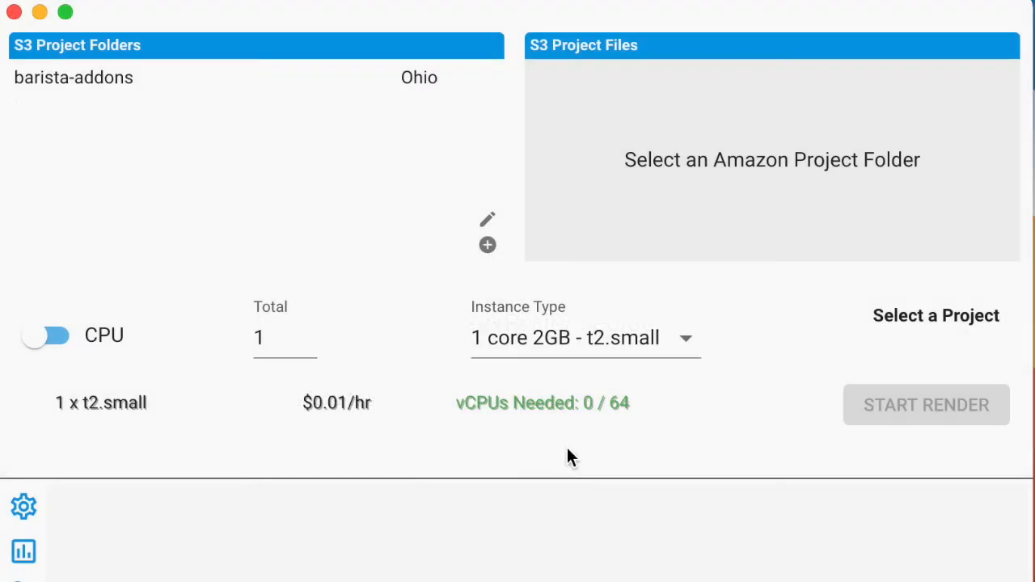
pyautogui.click(487, 245)
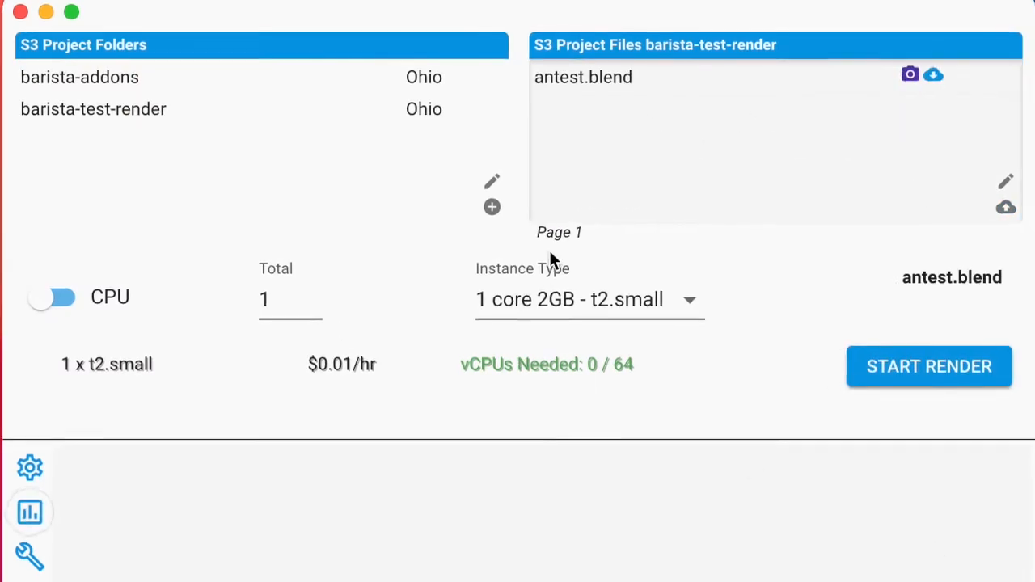
pyautogui.click(589, 300)
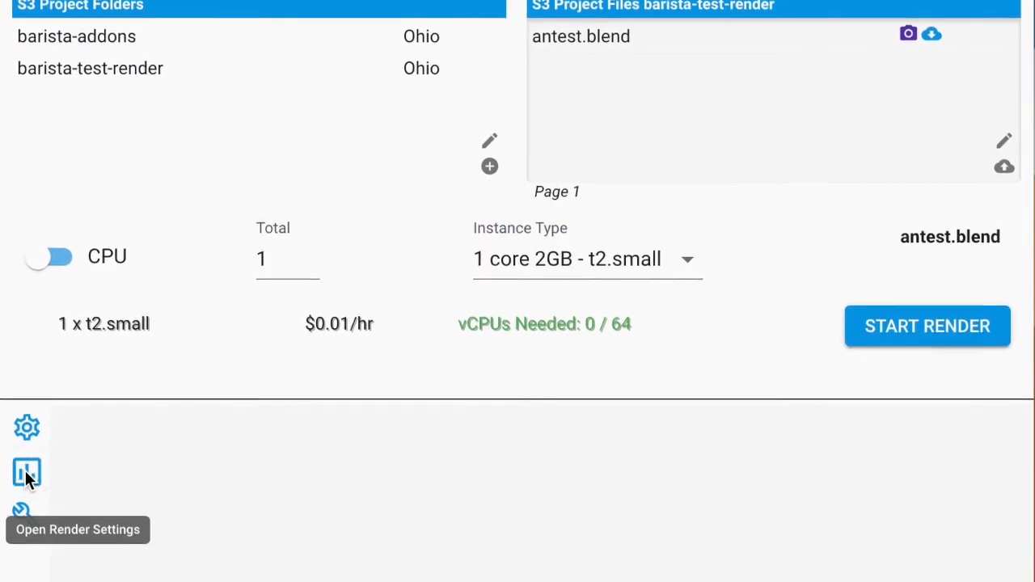
pyautogui.click(26, 473)
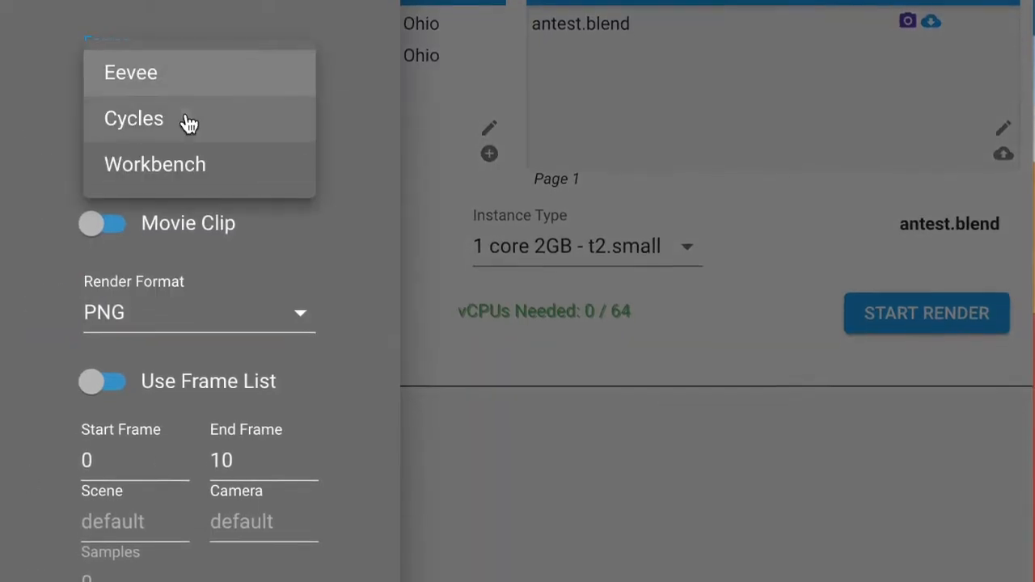
pyautogui.click(134, 118)
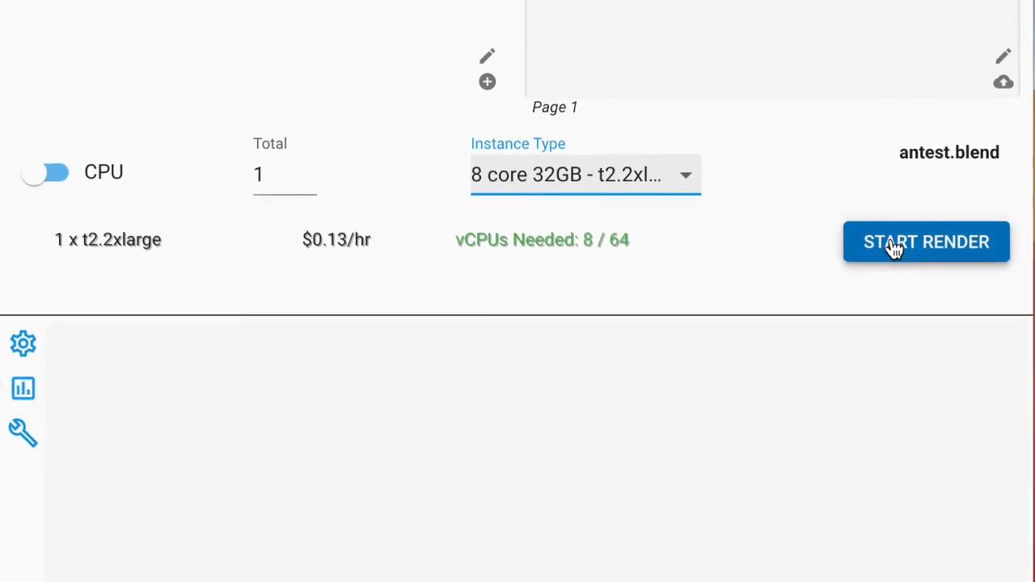
# Launch the antest.blend render on one 8-core 32GB t2.2xlarge instance
pyautogui.click(926, 241)
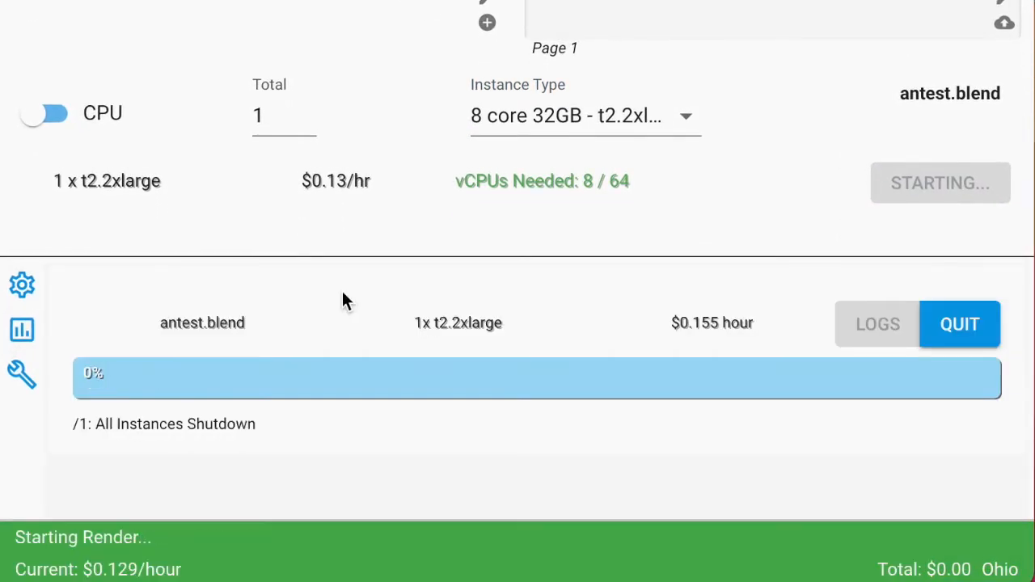